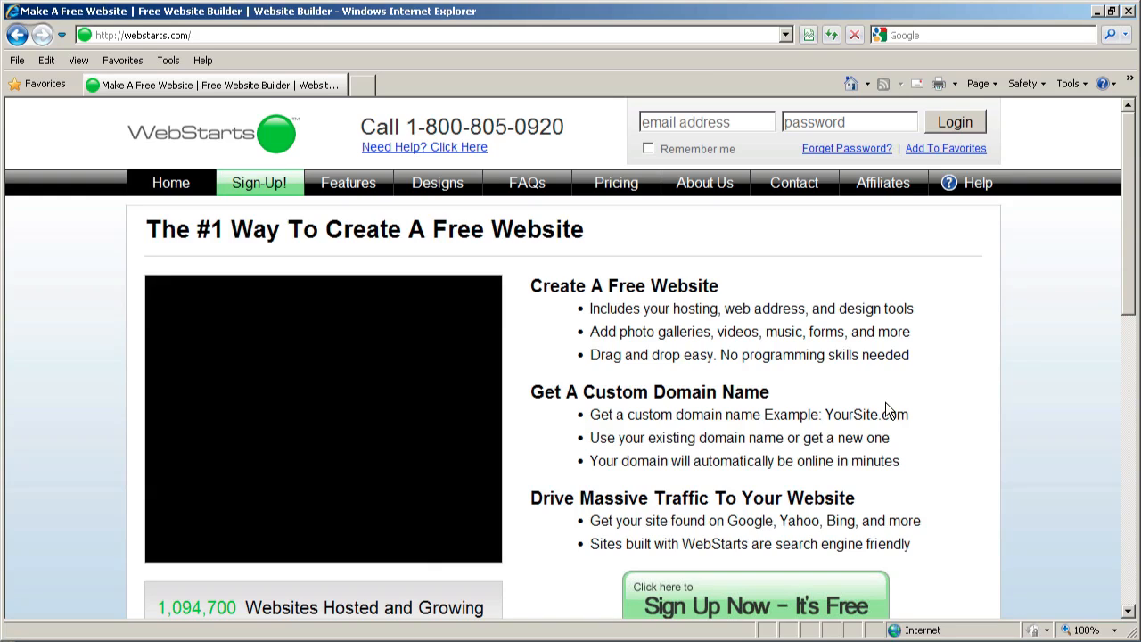
{"action": "mouse_move", "coordinate": [1030, 292]}
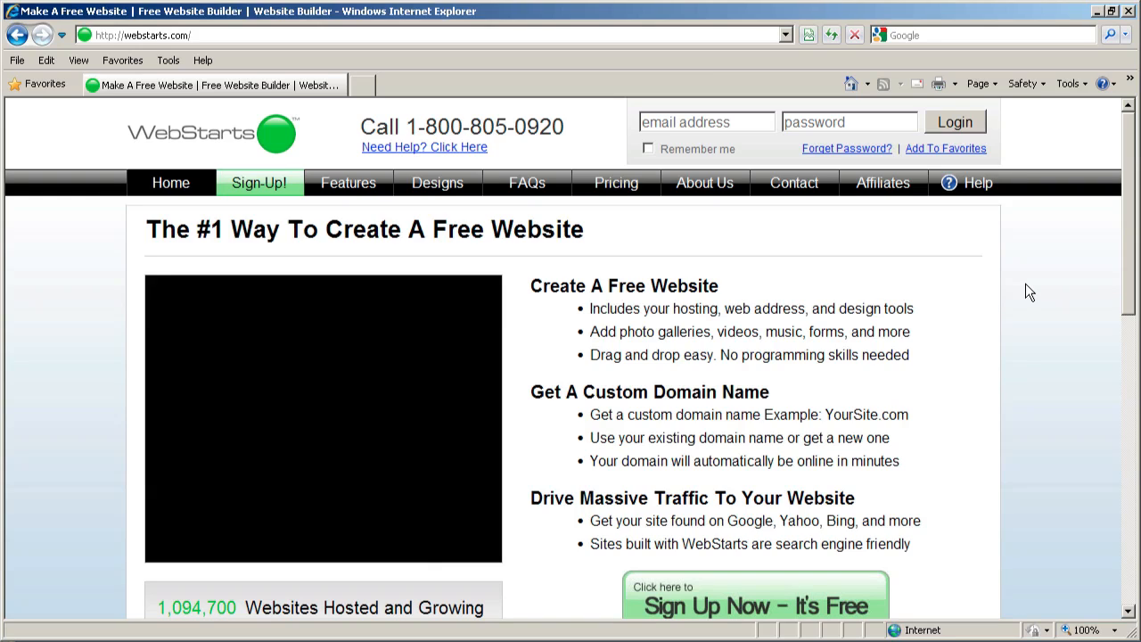
{"action": "mouse_move", "coordinate": [420, 125]}
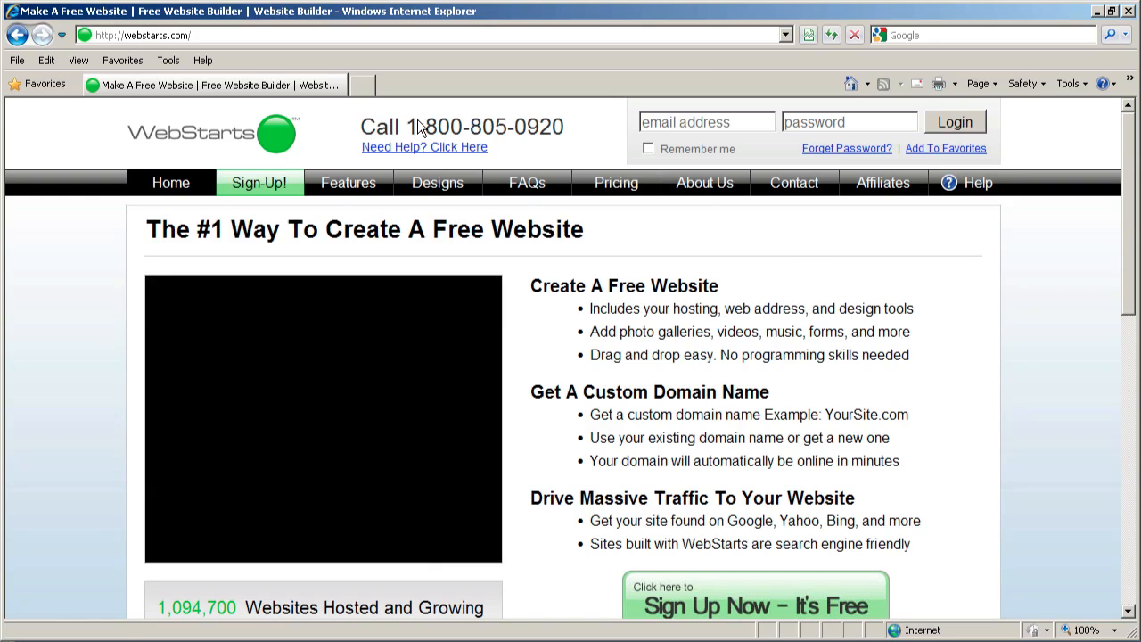
{"action": "mouse_move", "coordinate": [1037, 156]}
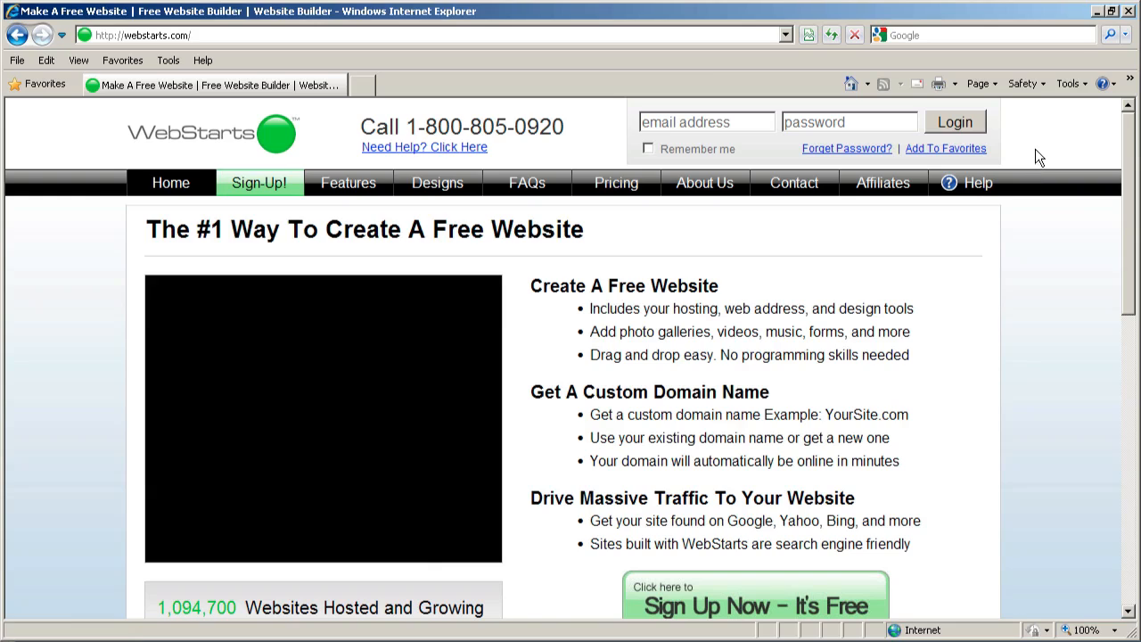
{"action": "mouse_move", "coordinate": [1069, 84]}
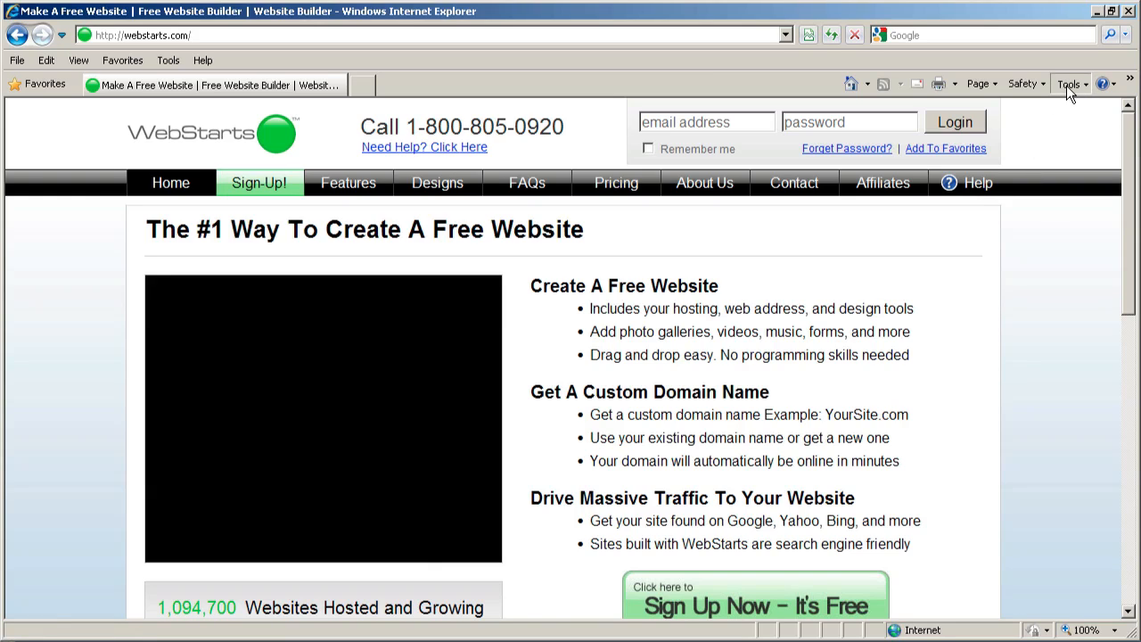
Reach the Internet Options dialog from the Tools list, showing its General settings
{"action": "left_click", "coordinate": [1069, 84]}
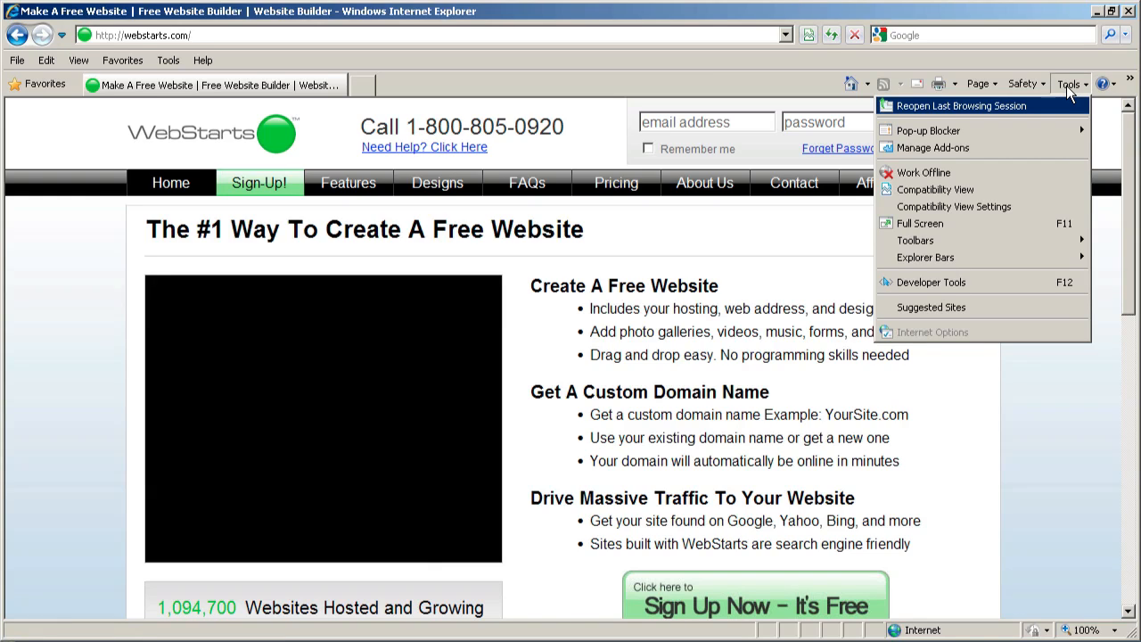
{"action": "left_click", "coordinate": [852, 83]}
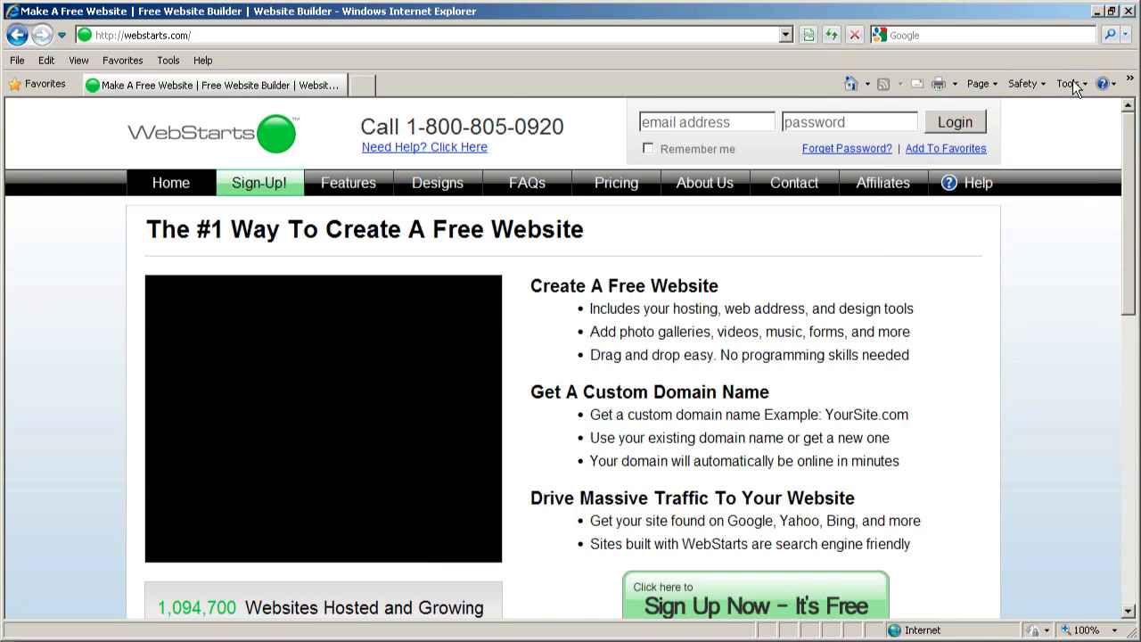
{"action": "left_click", "coordinate": [1067, 84]}
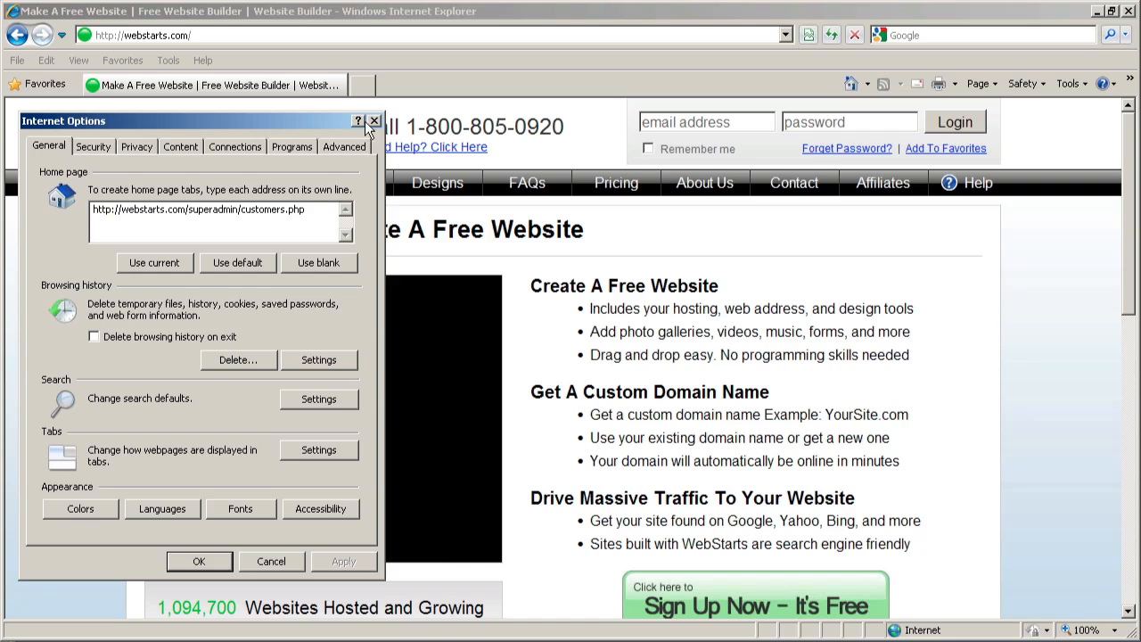
{"action": "mouse_move", "coordinate": [61, 150]}
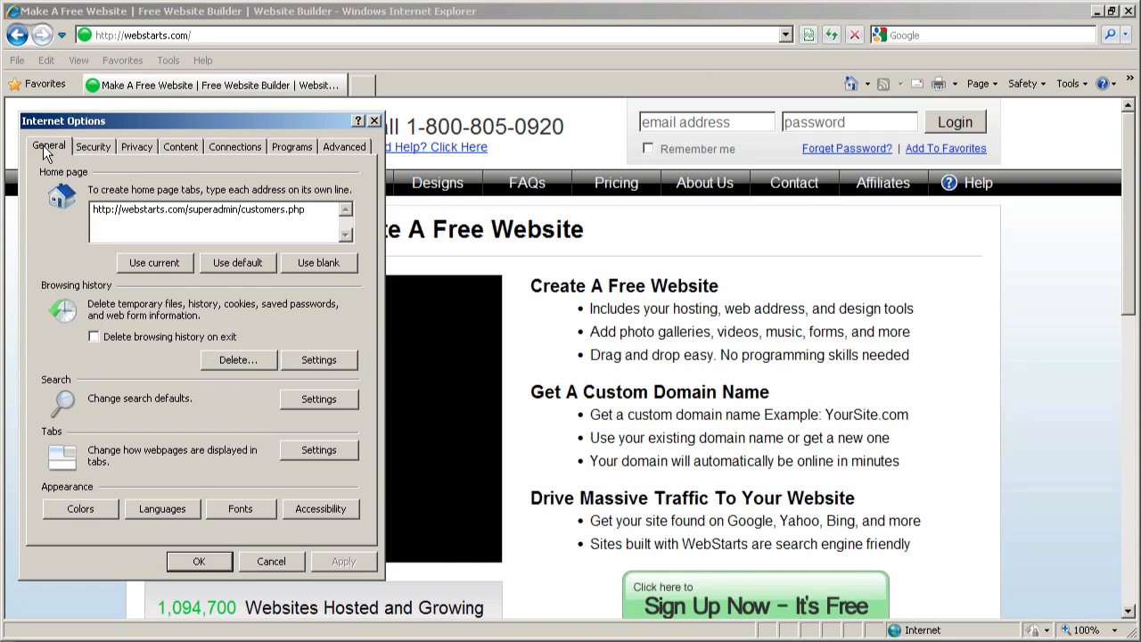
{"action": "mouse_move", "coordinate": [82, 299]}
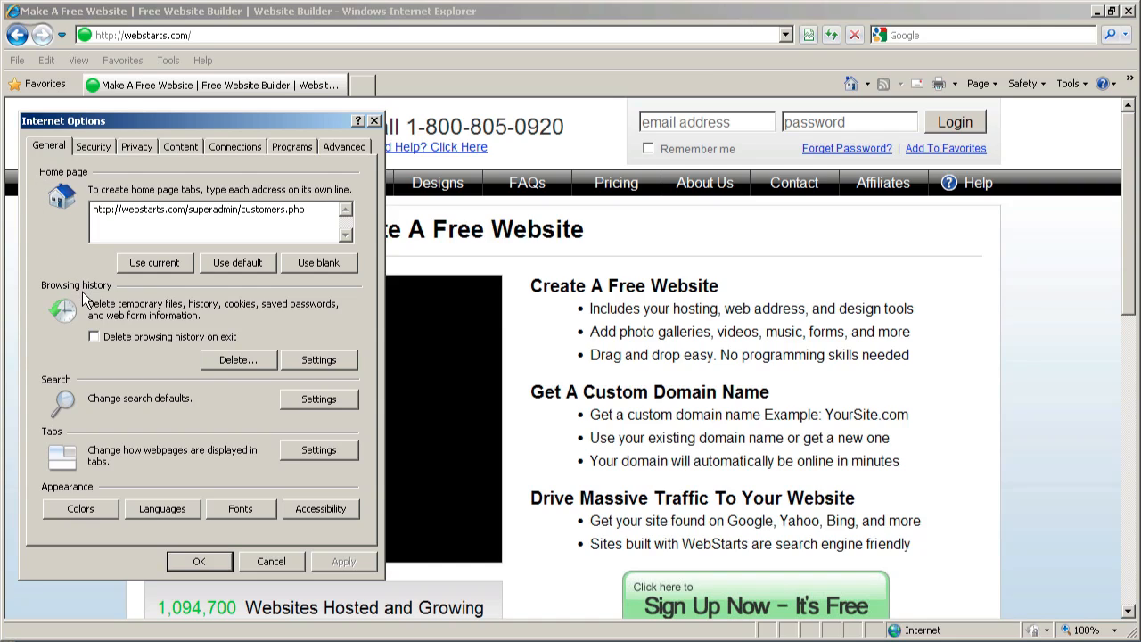
{"action": "mouse_move", "coordinate": [198, 335]}
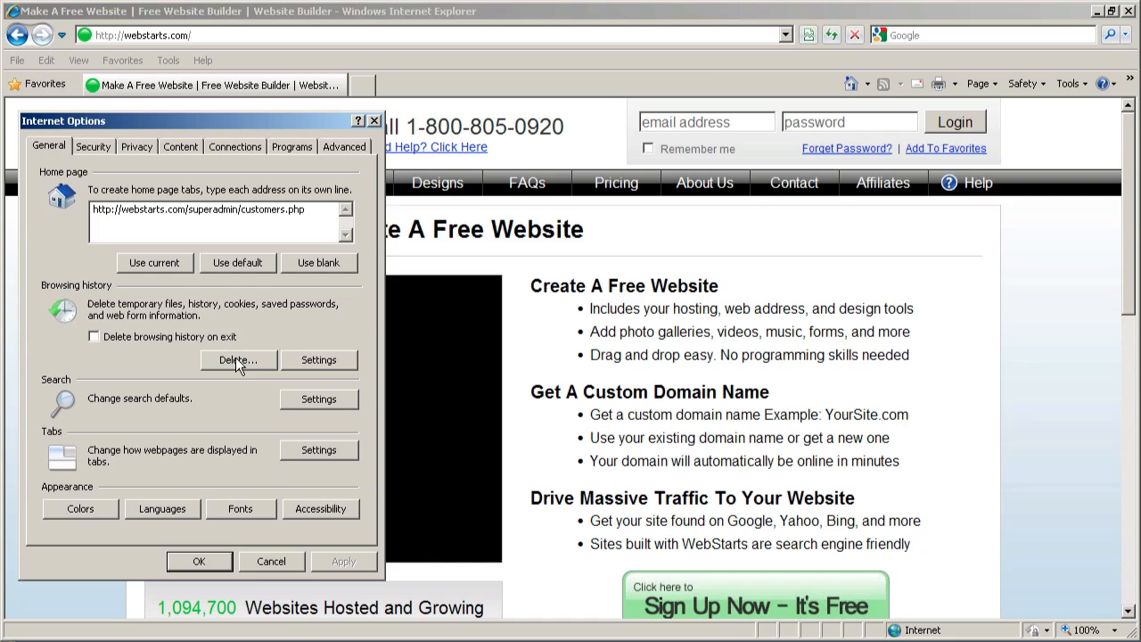
Delete browsing data with Temporary Internet files, Cookies and History ticked
{"action": "left_click", "coordinate": [237, 360]}
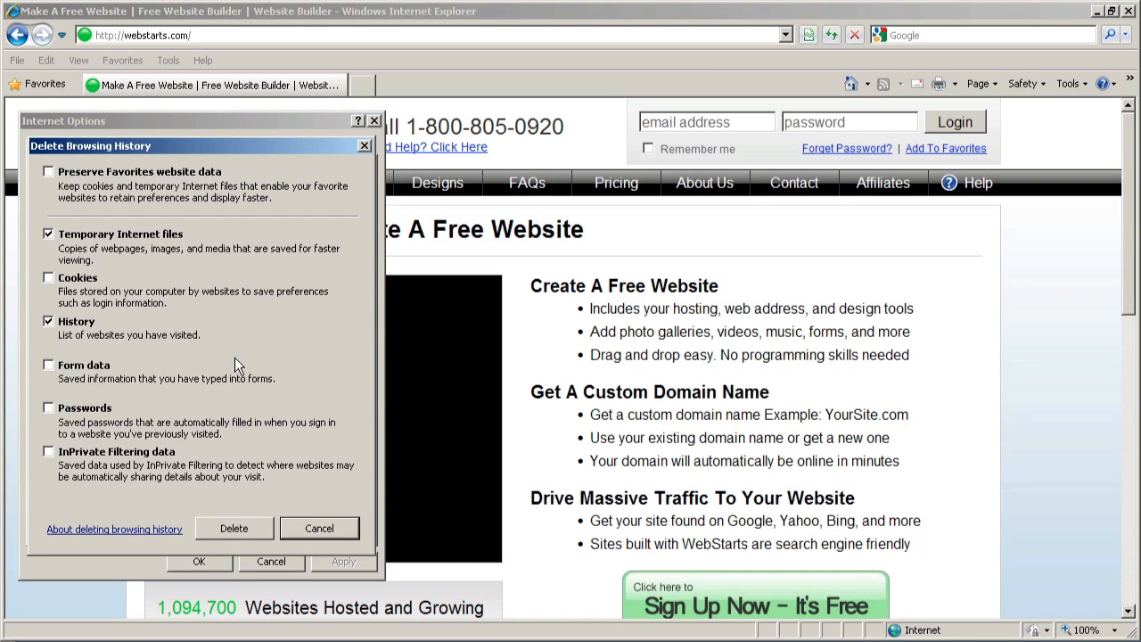
{"action": "mouse_move", "coordinate": [68, 330]}
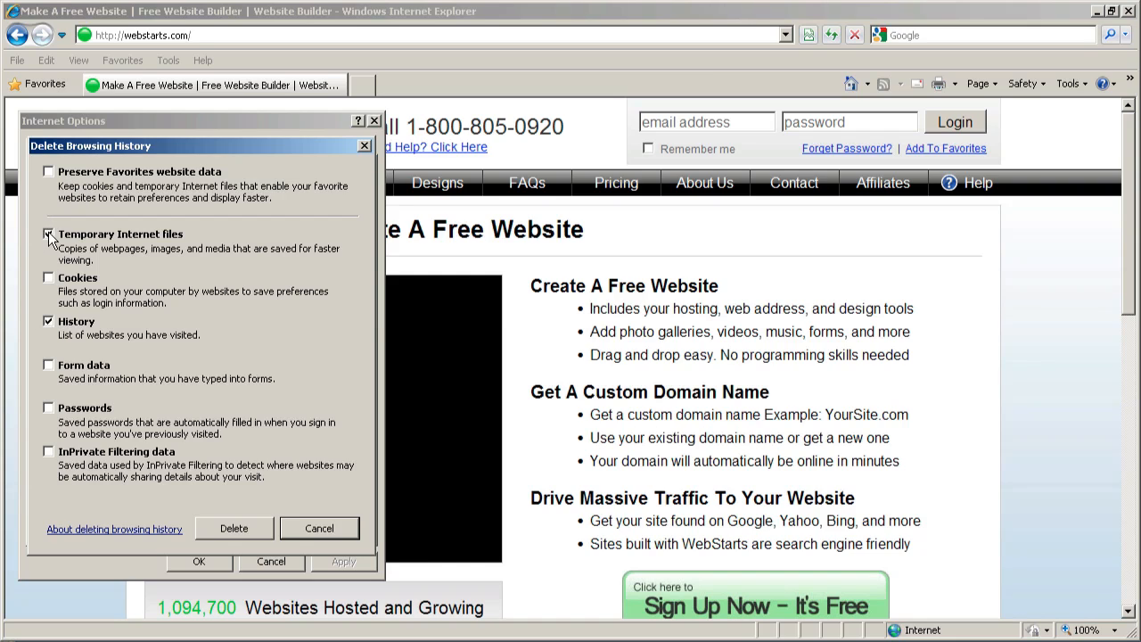
{"action": "left_click", "coordinate": [50, 234]}
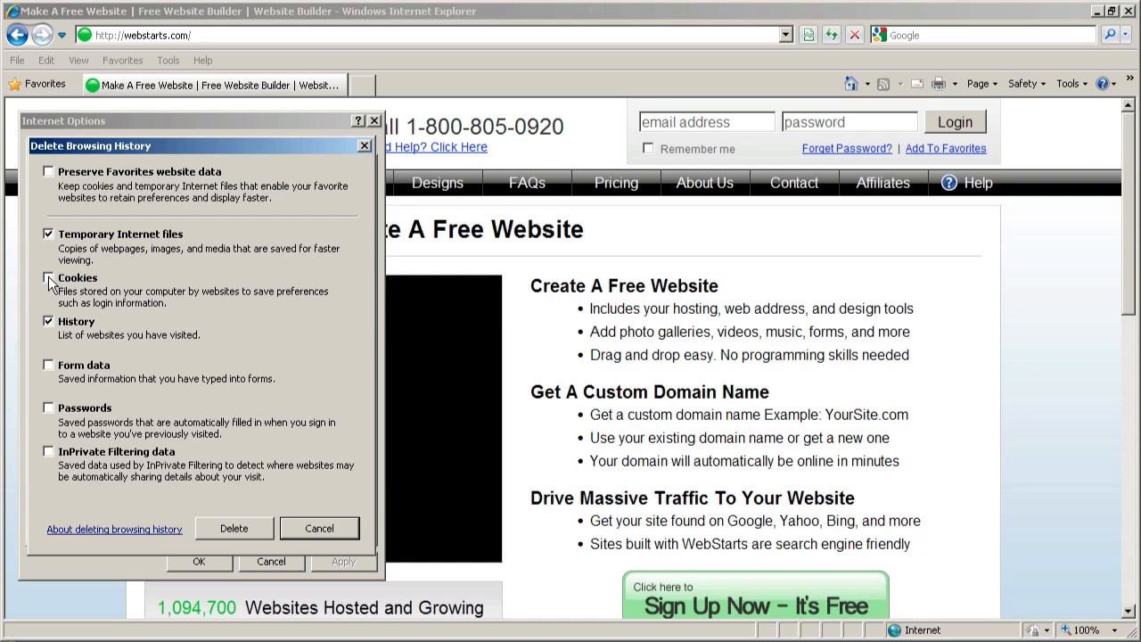
{"action": "left_click", "coordinate": [48, 278]}
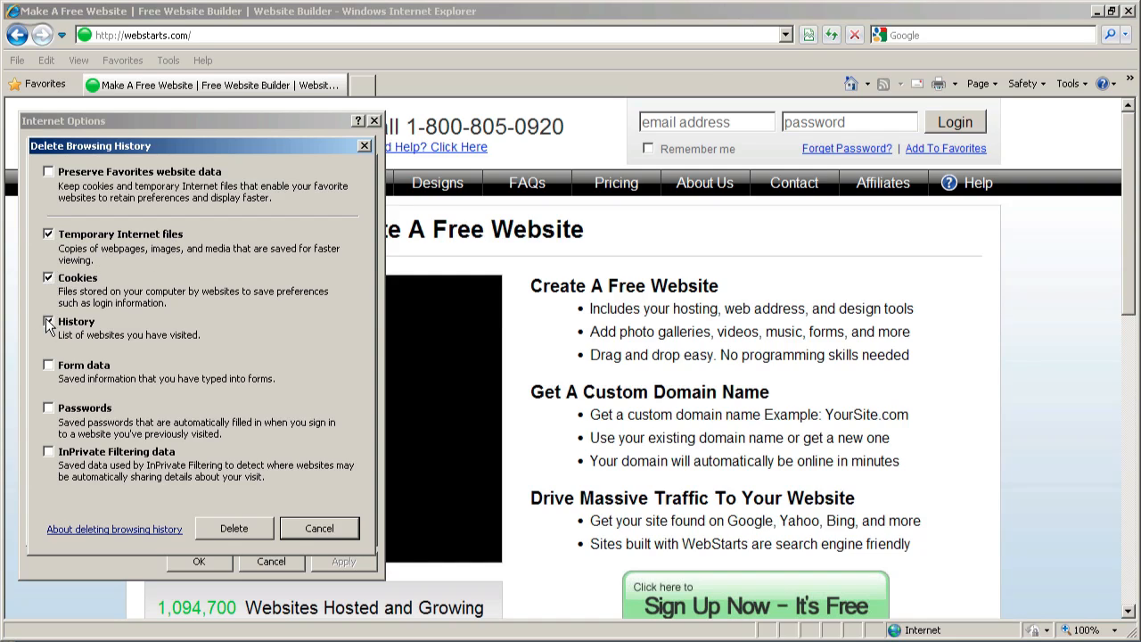
{"action": "left_click", "coordinate": [50, 321]}
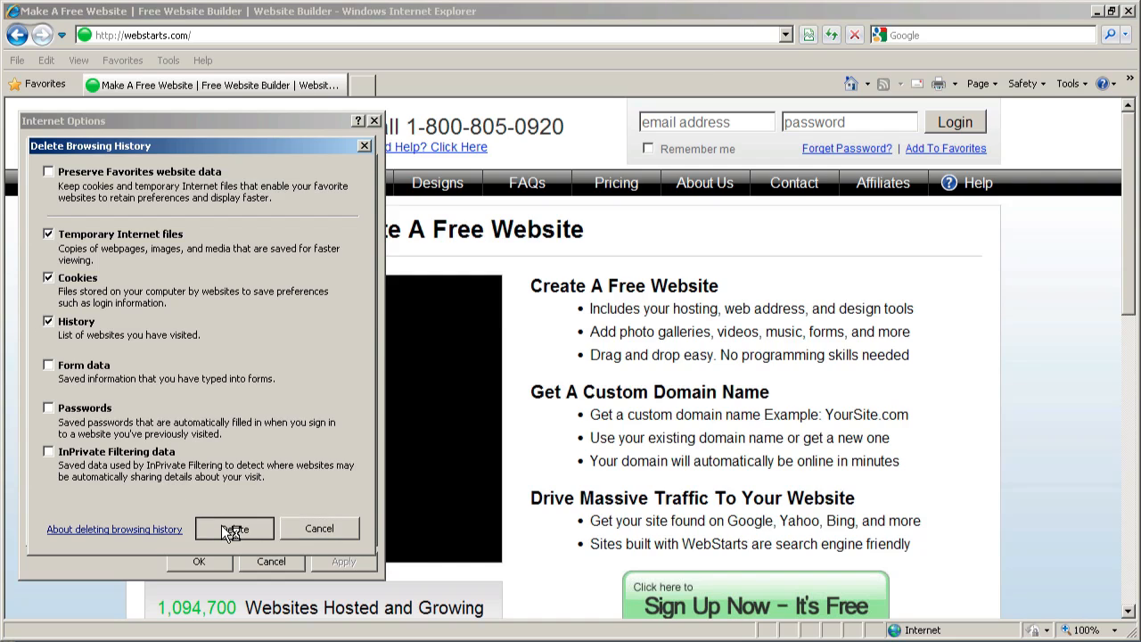
{"action": "left_click", "coordinate": [235, 528]}
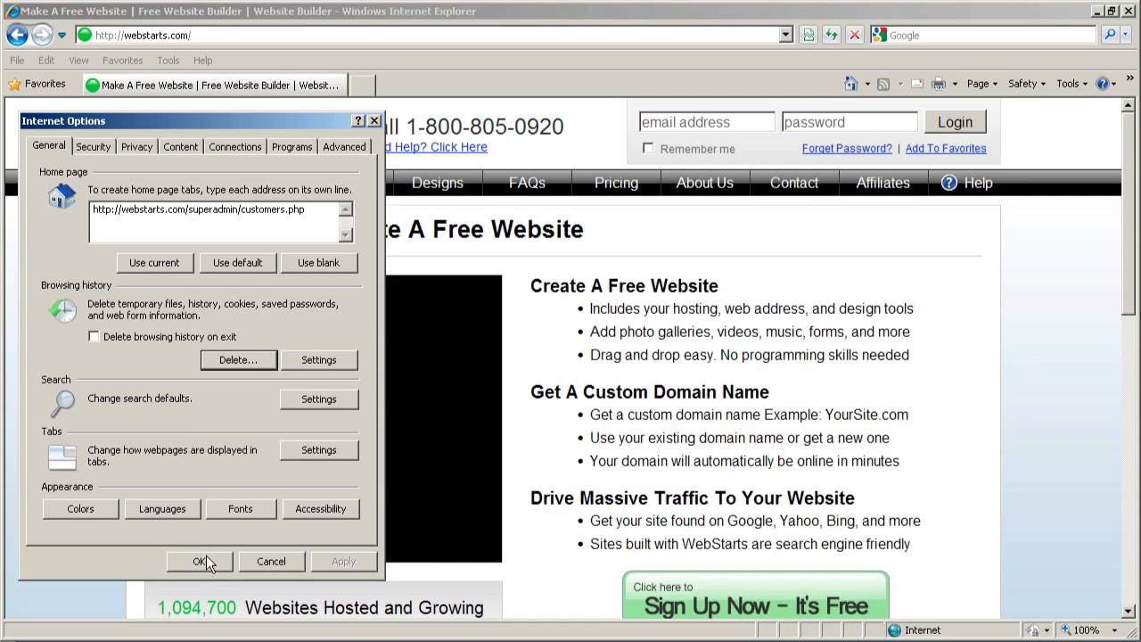
Confirm Internet Options with OK and refresh the WebStarts page
{"action": "left_click", "coordinate": [199, 559]}
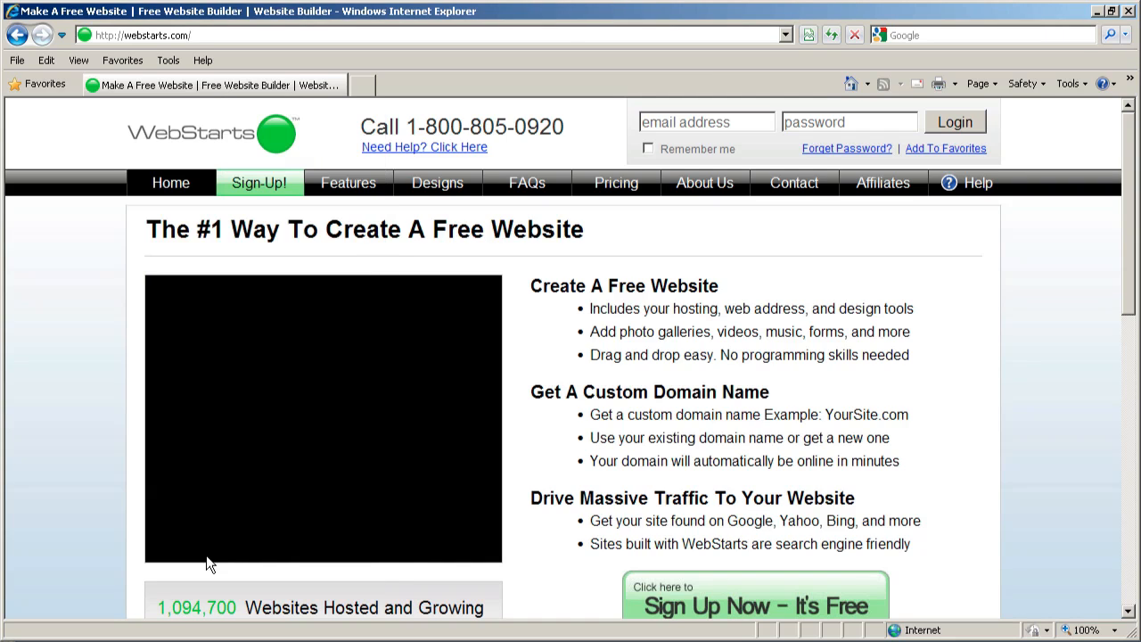
{"action": "mouse_move", "coordinate": [620, 118]}
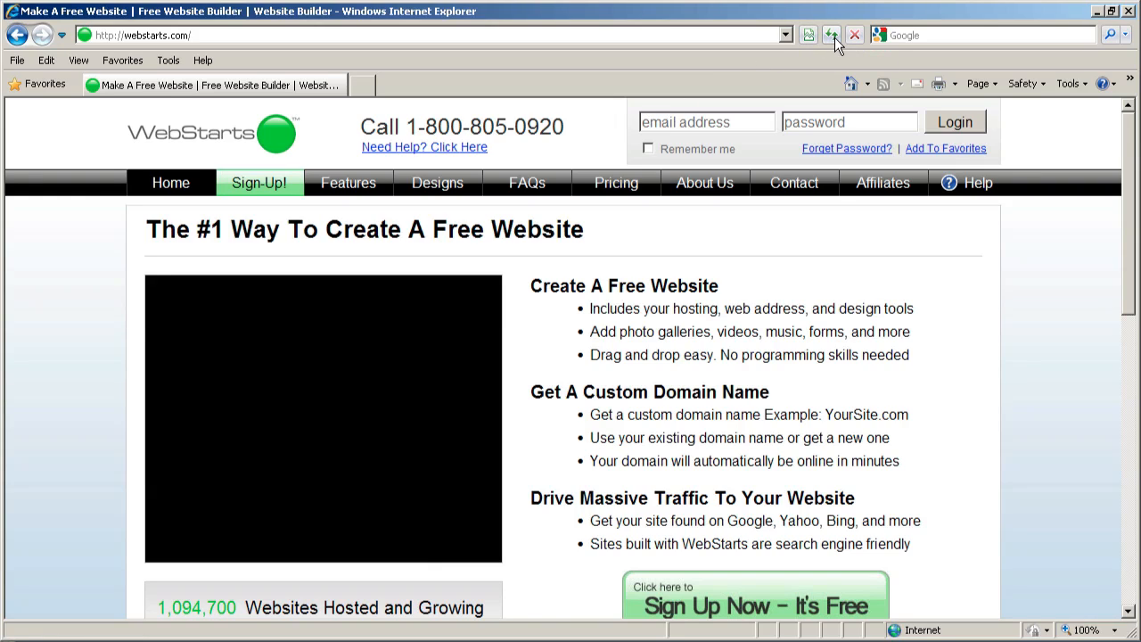
{"action": "left_click", "coordinate": [831, 36]}
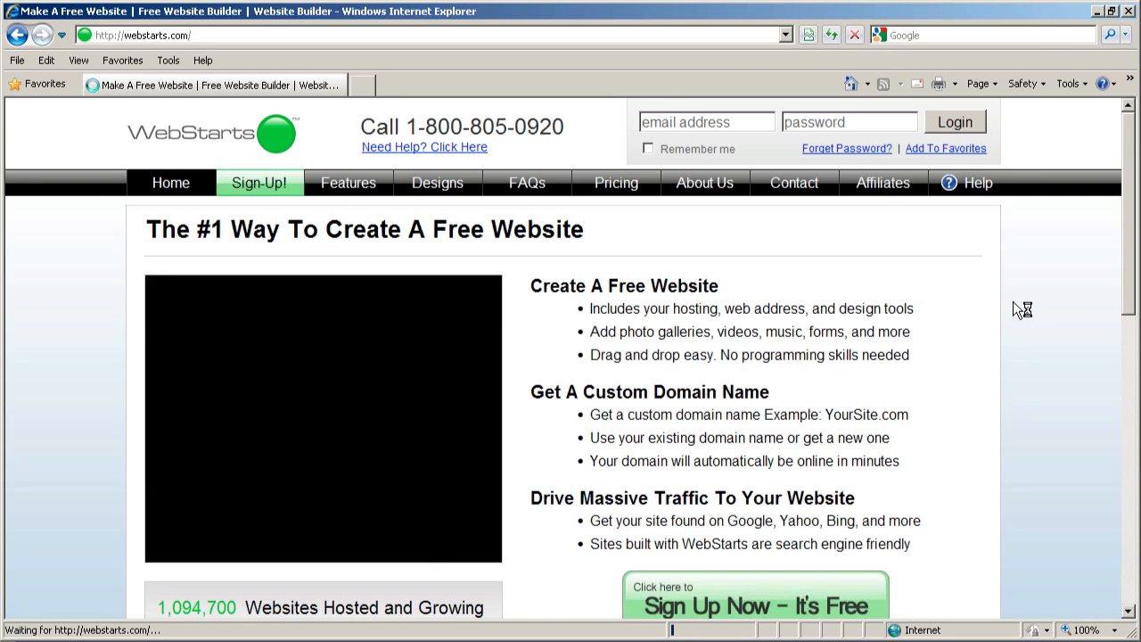